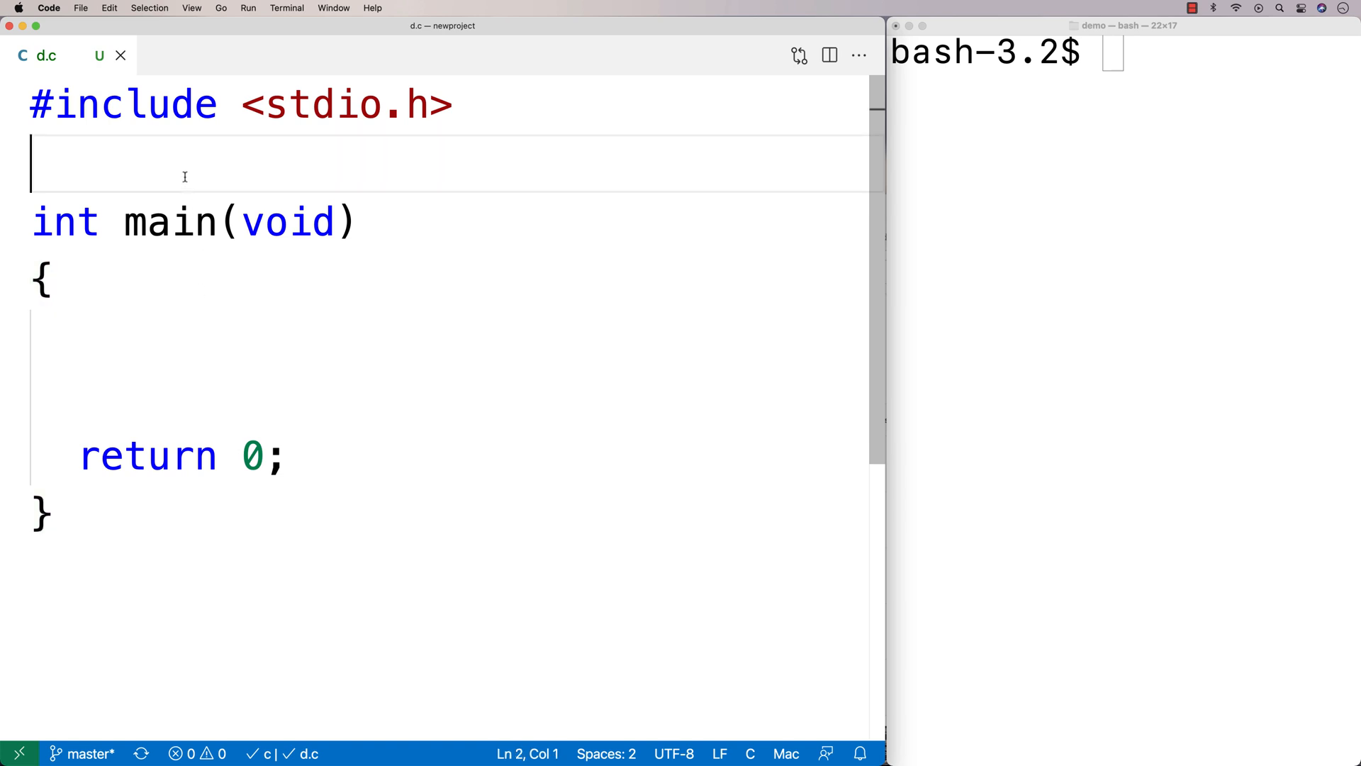
# Include unistd.h and make main print before, sleep(4), then print after
pyautogui.write('#include')
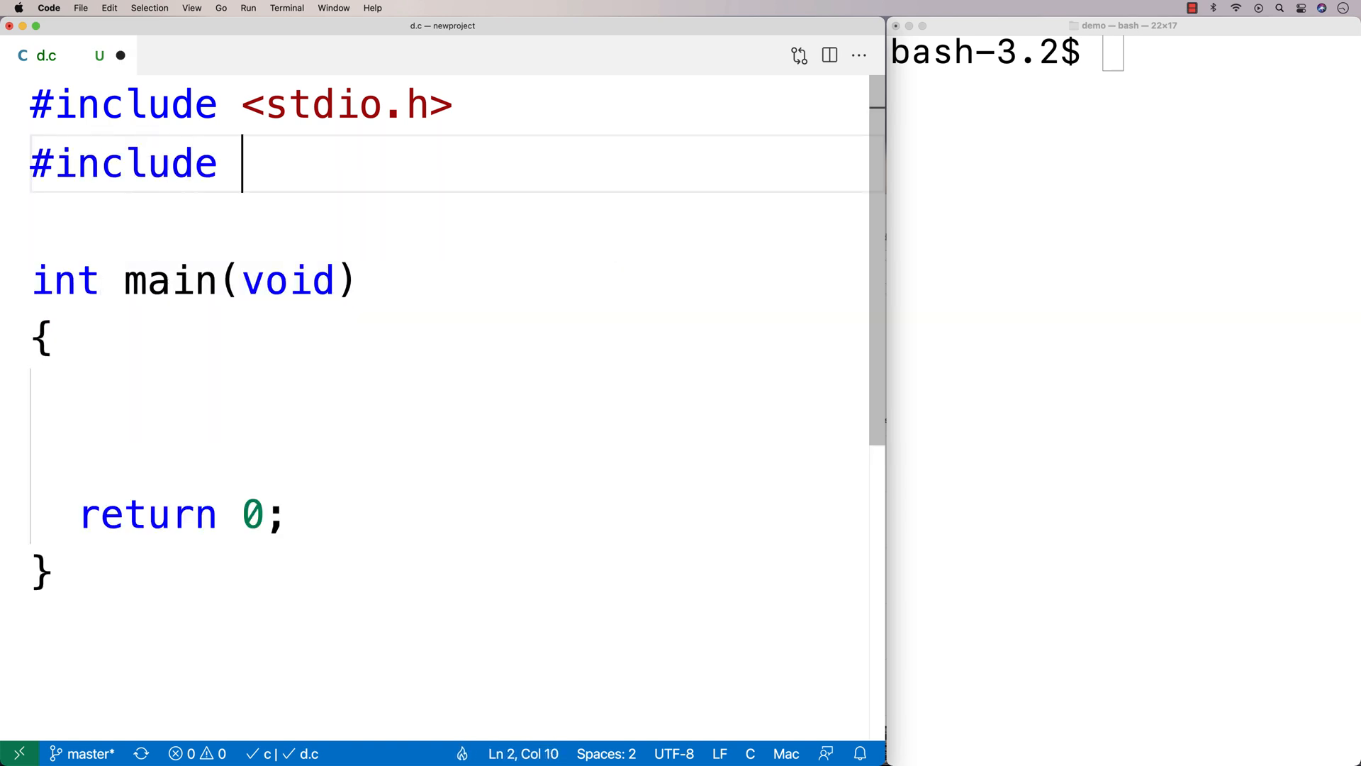
pyautogui.write('<unistd.h>')
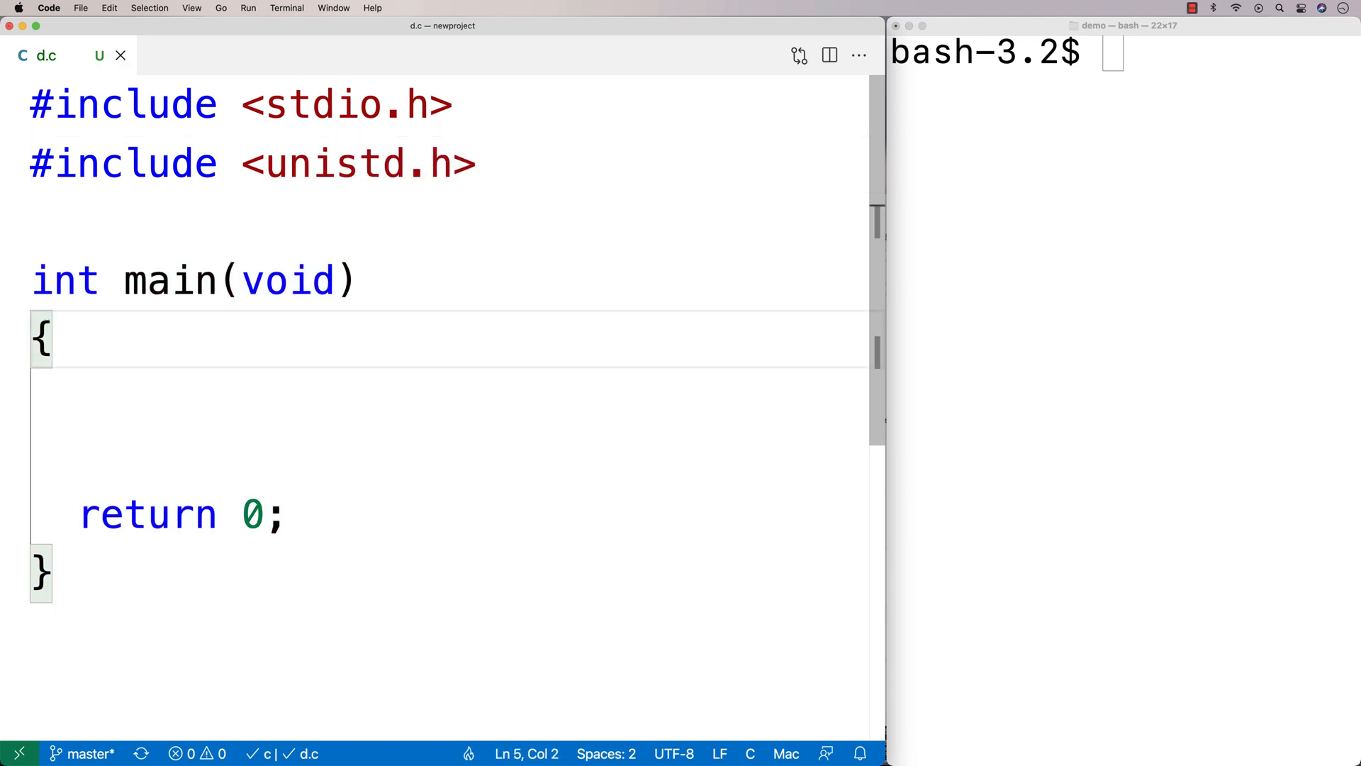
pyautogui.write('printf("be"')
pyautogui.write('printf("after\\n");')
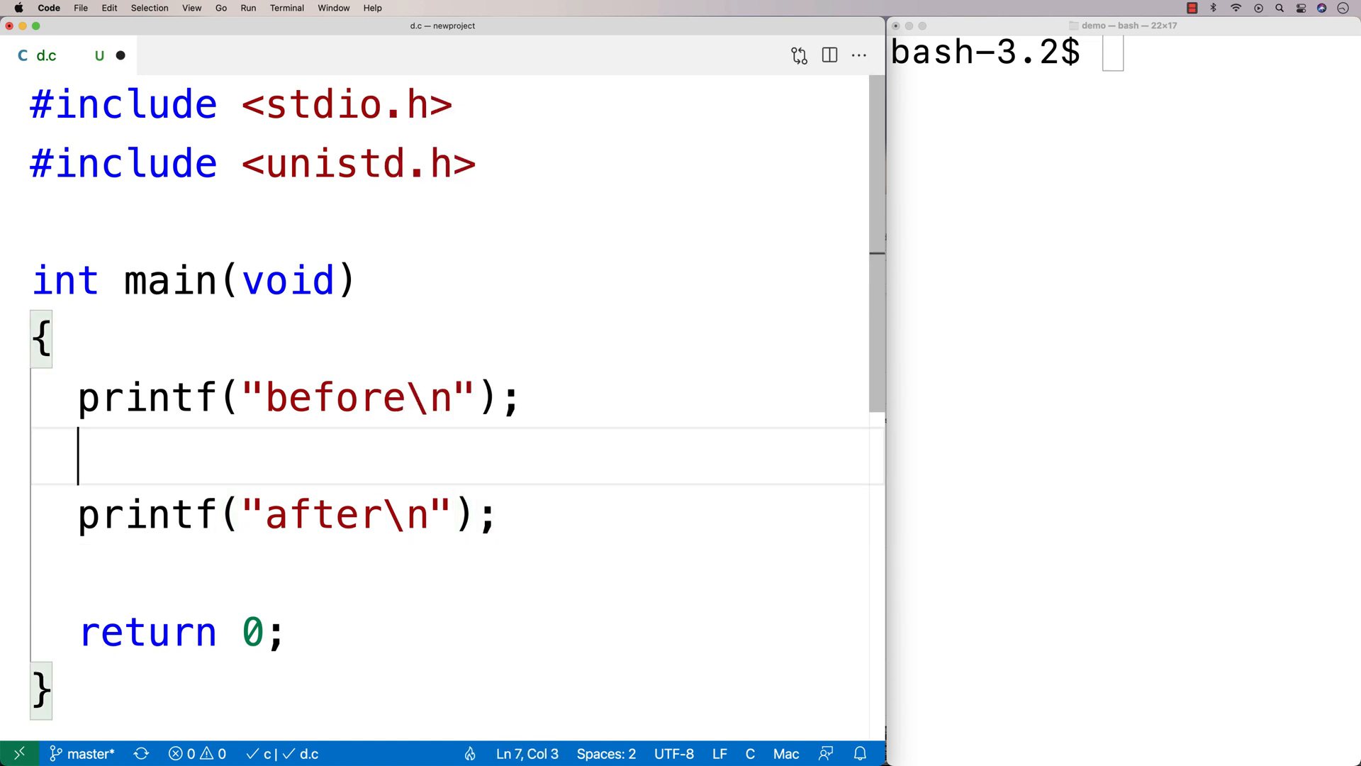
pyautogui.write('sleep(')
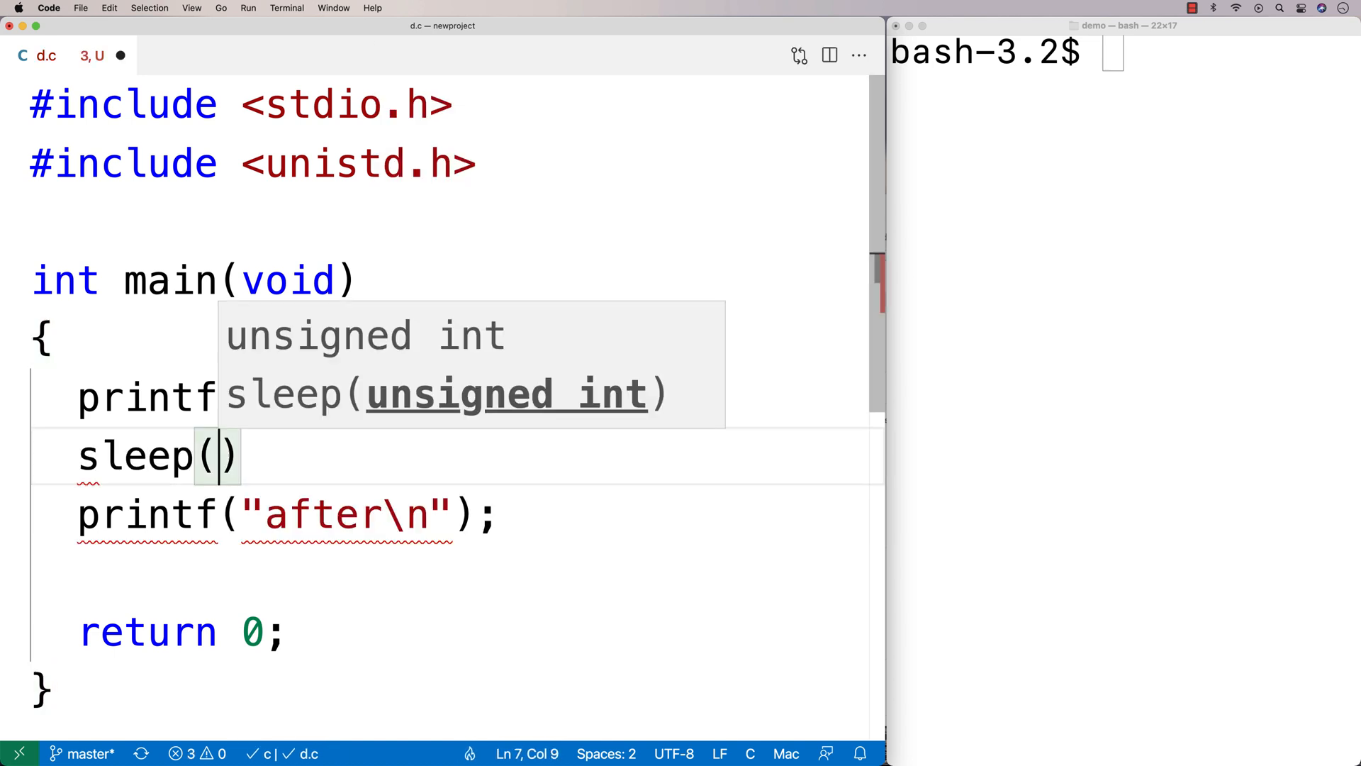
pyautogui.write('4);')
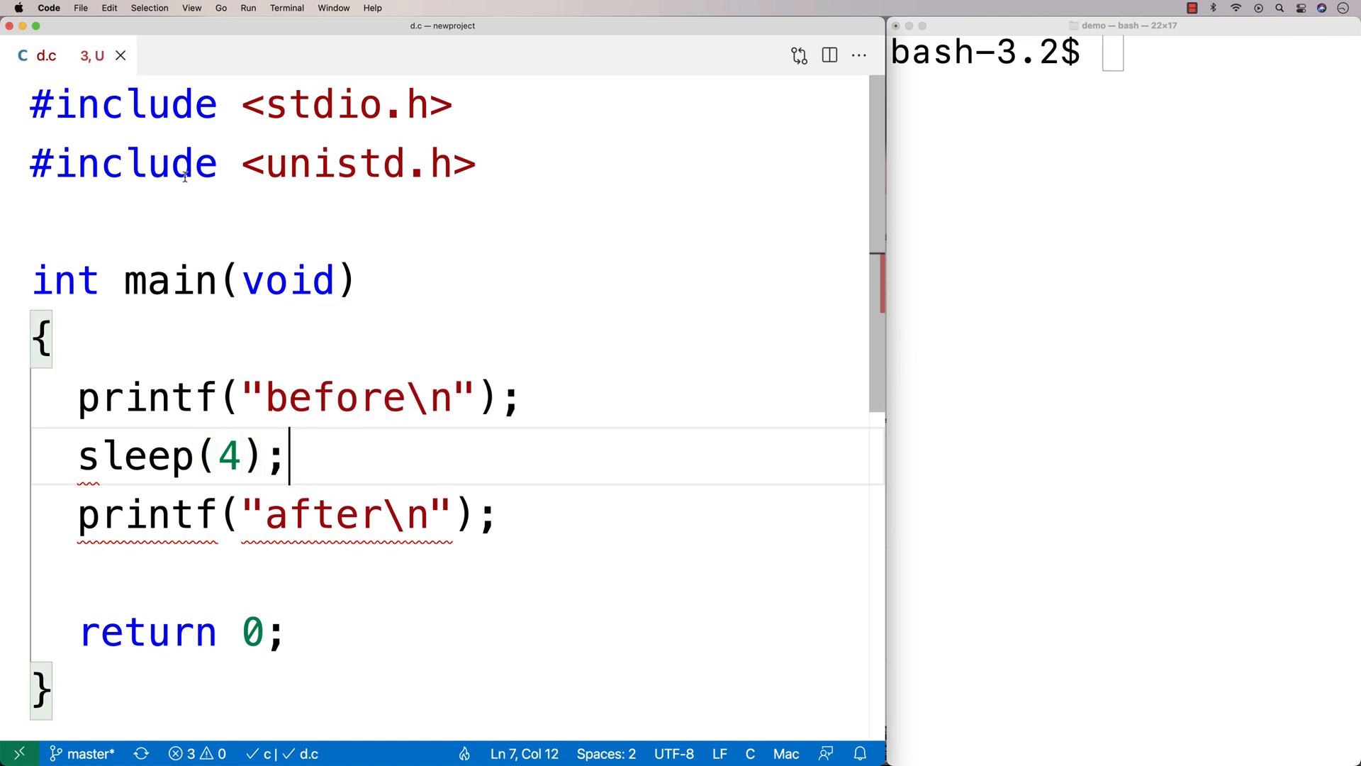
# Compile d.c into d with gcc, then return to the editor and change the sleep value
pyautogui.write('gcc -o d d')
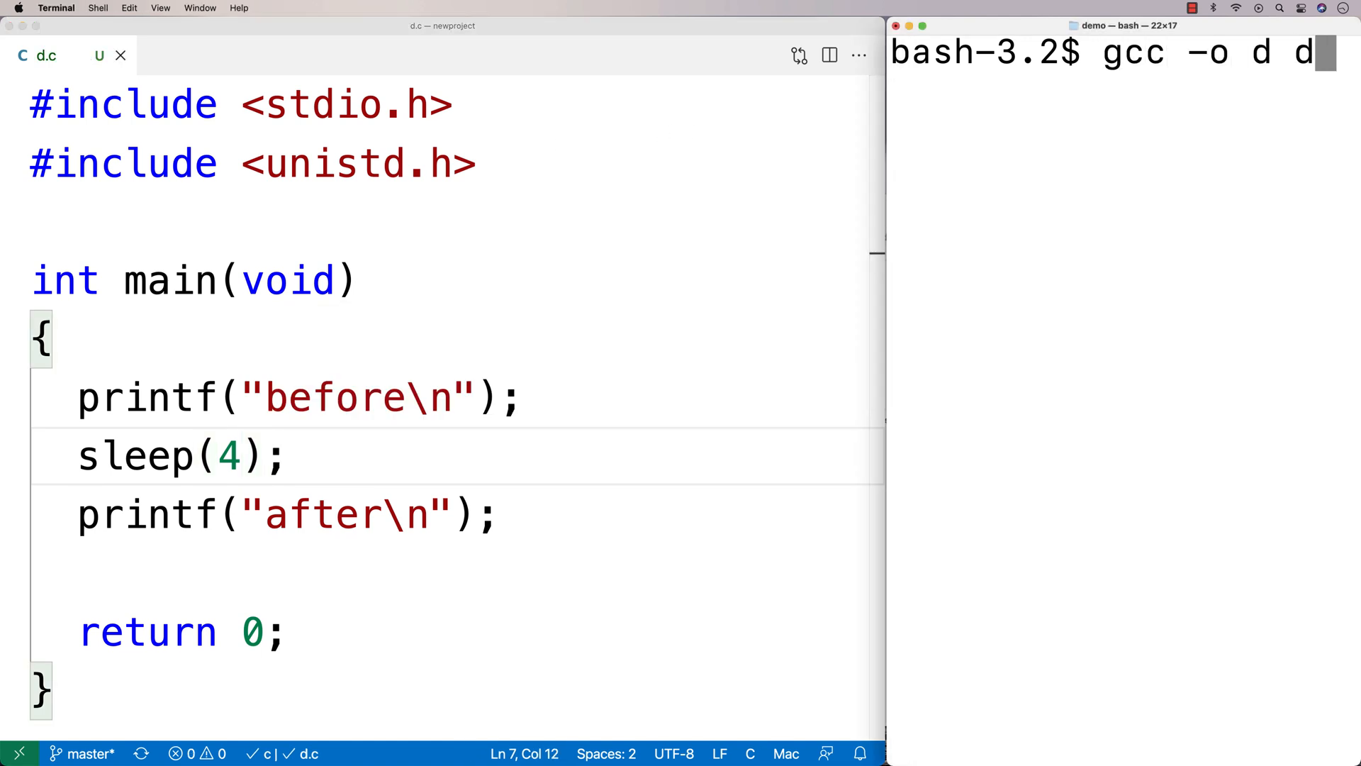
pyautogui.press('Return')
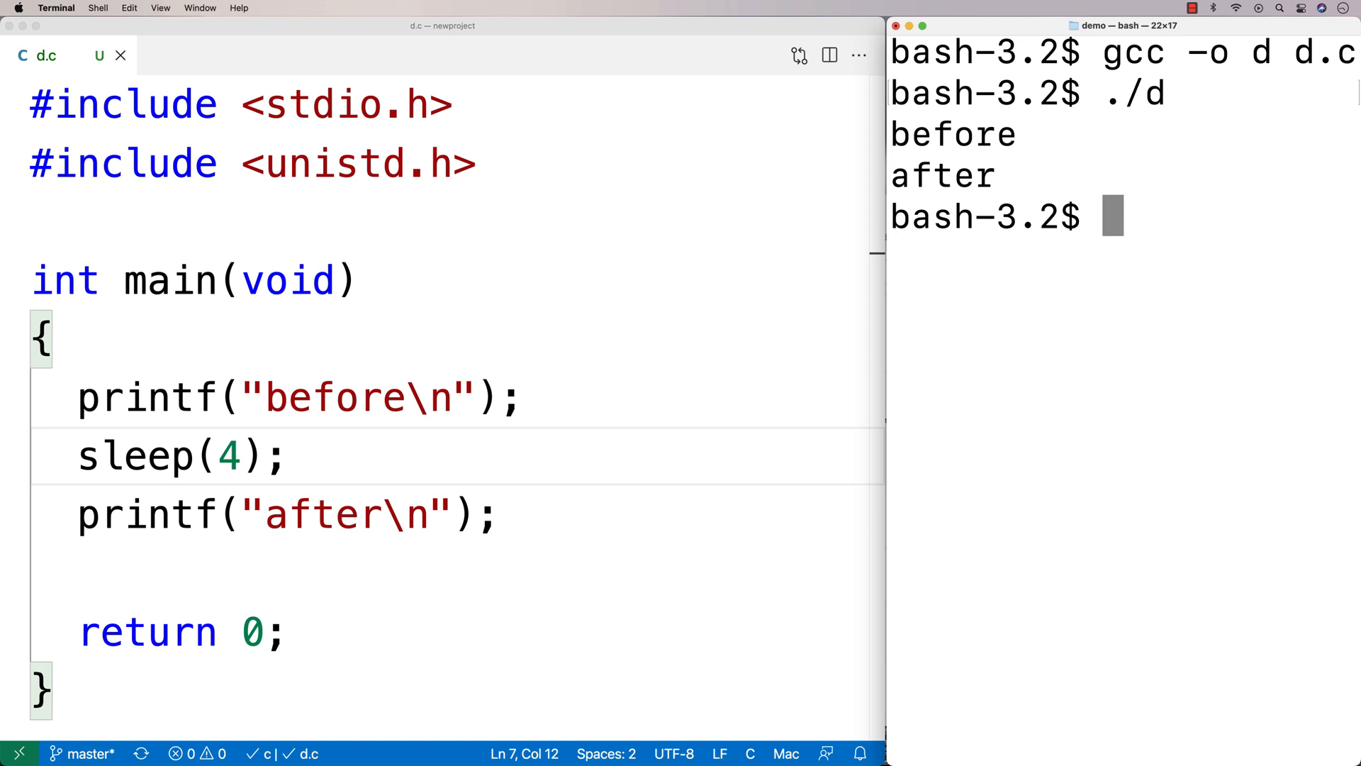
pyautogui.click(230, 455)
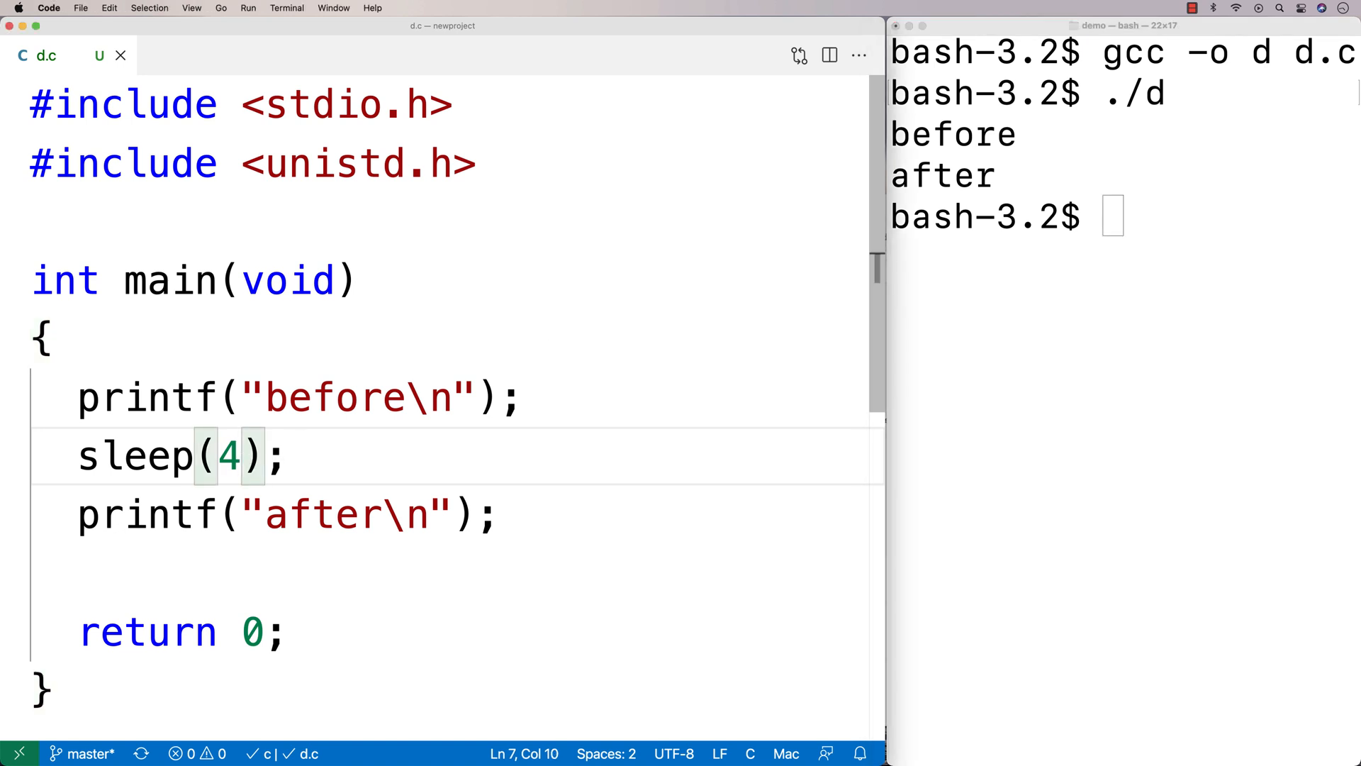
pyautogui.write('8')
pyautogui.click(1125, 217)
pyautogui.write('gcc -o d d.c')
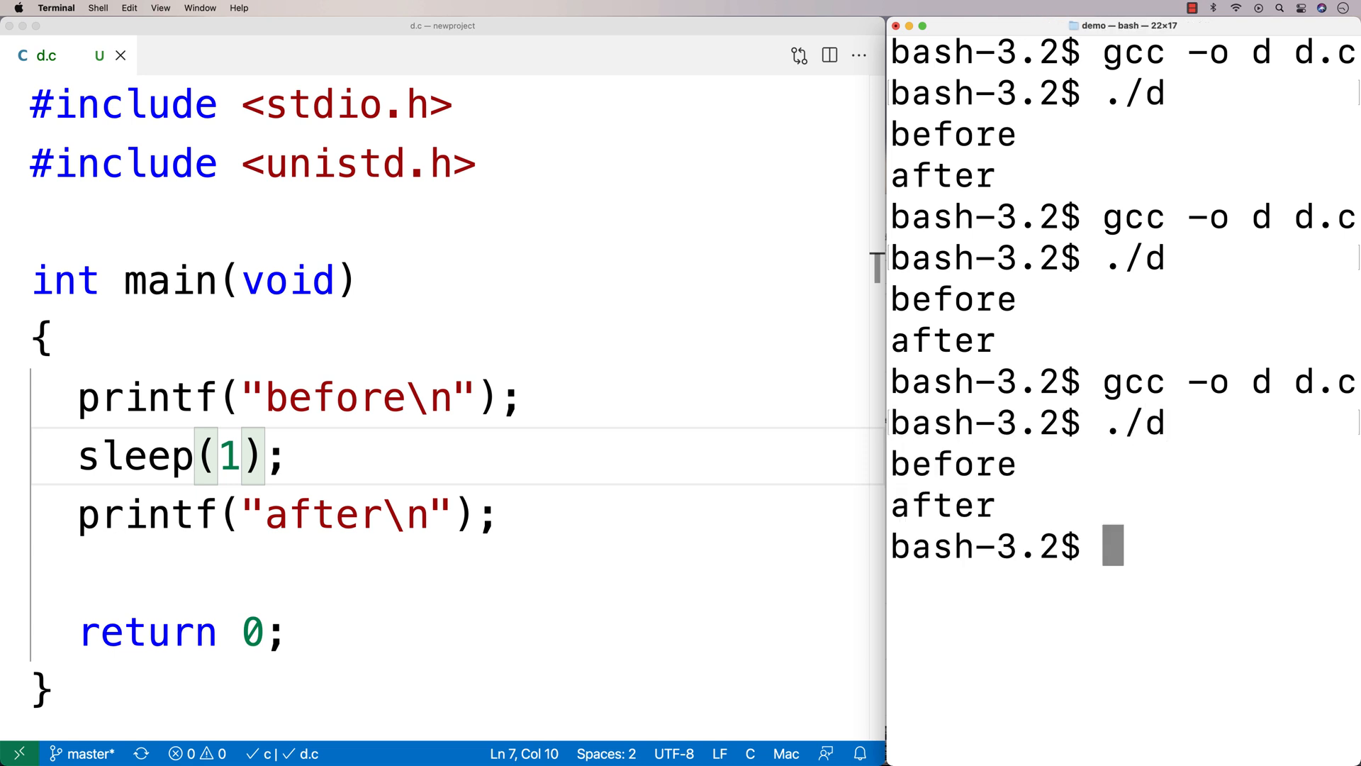
pyautogui.moveTo(724, 450)
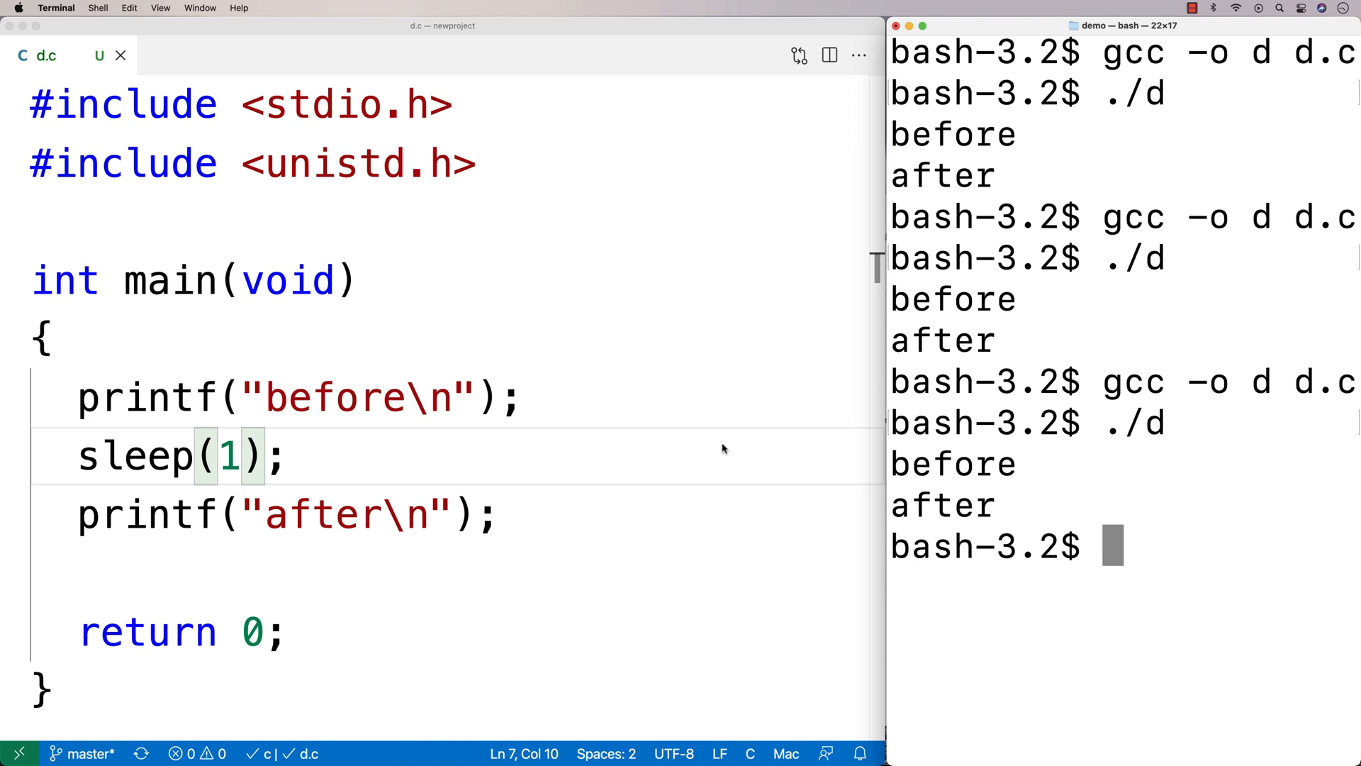
pyautogui.moveTo(151, 475)
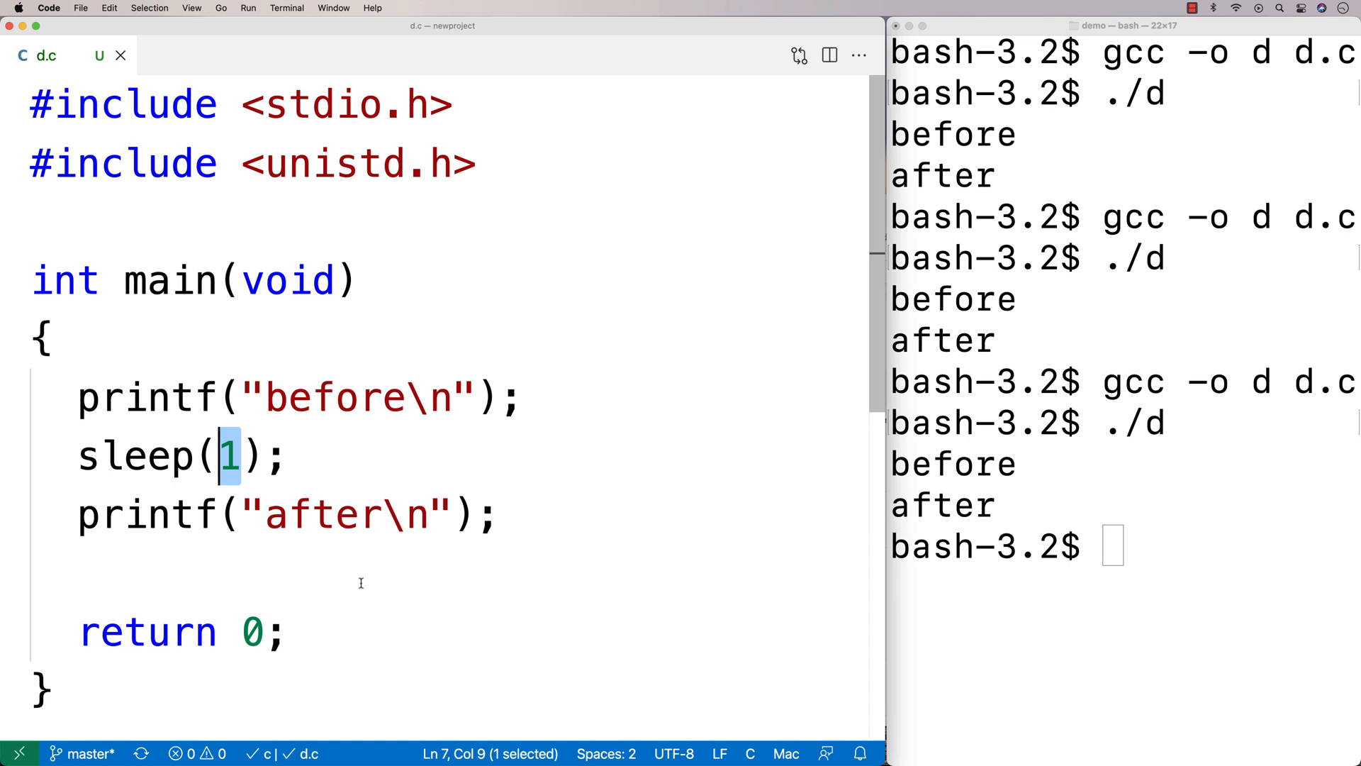
pyautogui.moveTo(130, 455)
pyautogui.write('u')
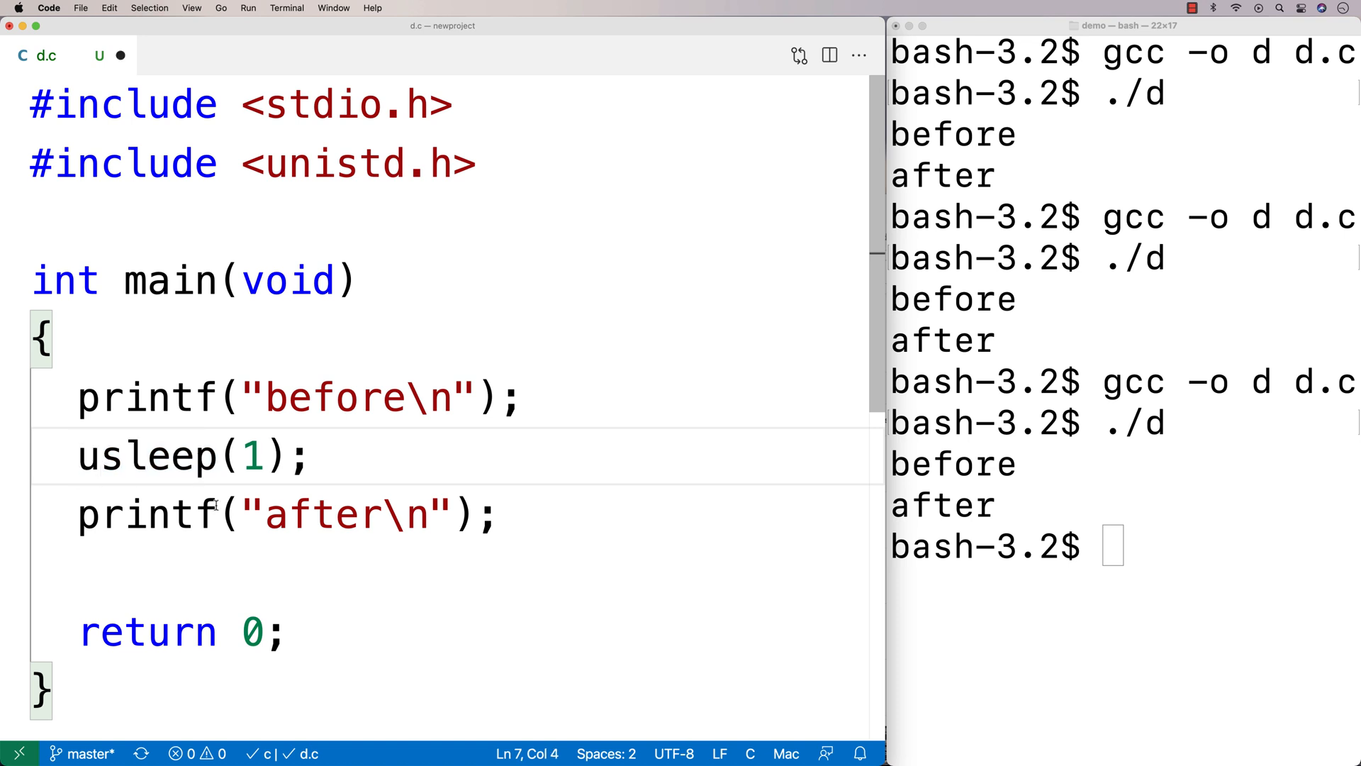
# Select the usleep argument 1, then deselect it
pyautogui.doubleClick(252, 455)
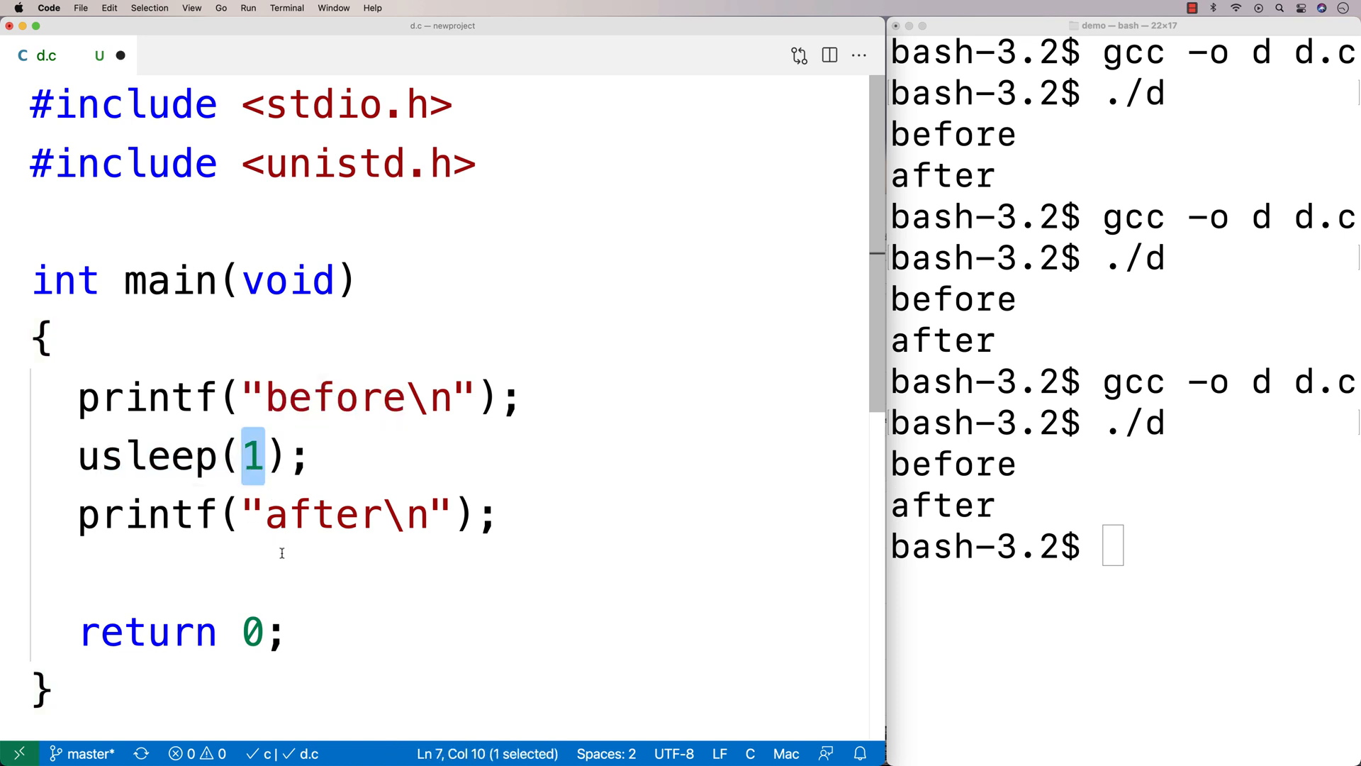
pyautogui.click(264, 569)
pyautogui.write('gcc -o d d.c')
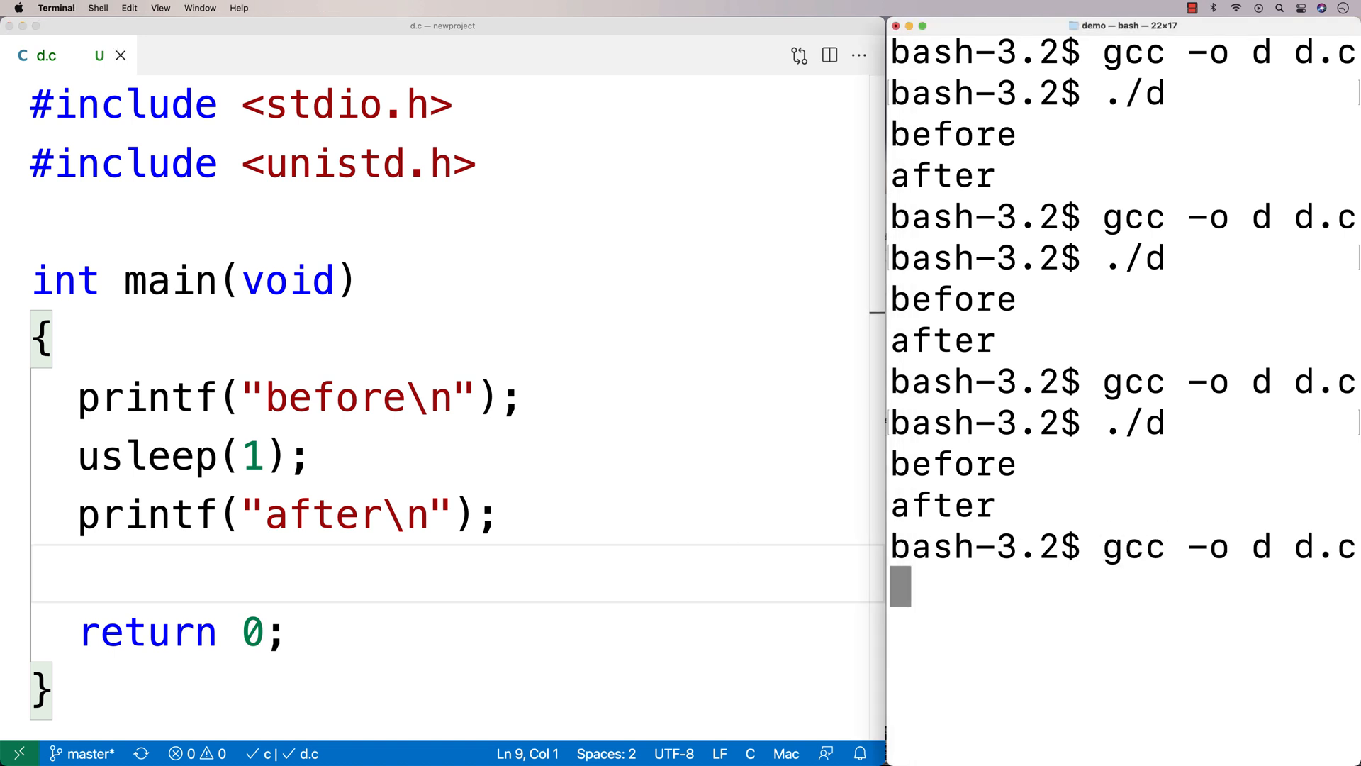
# Recompile d.c with the usleep change using gcc -o d d.c
pyautogui.press('Return')
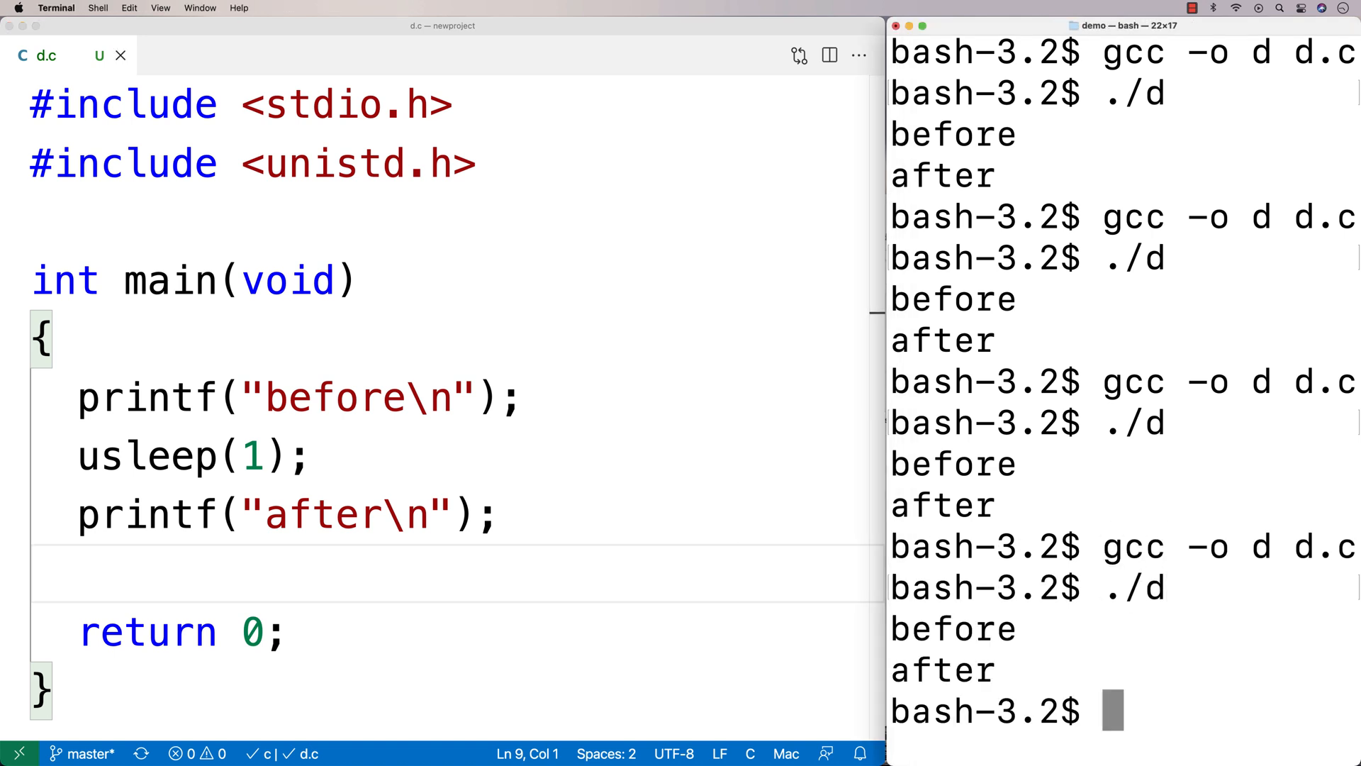
pyautogui.moveTo(295, 492)
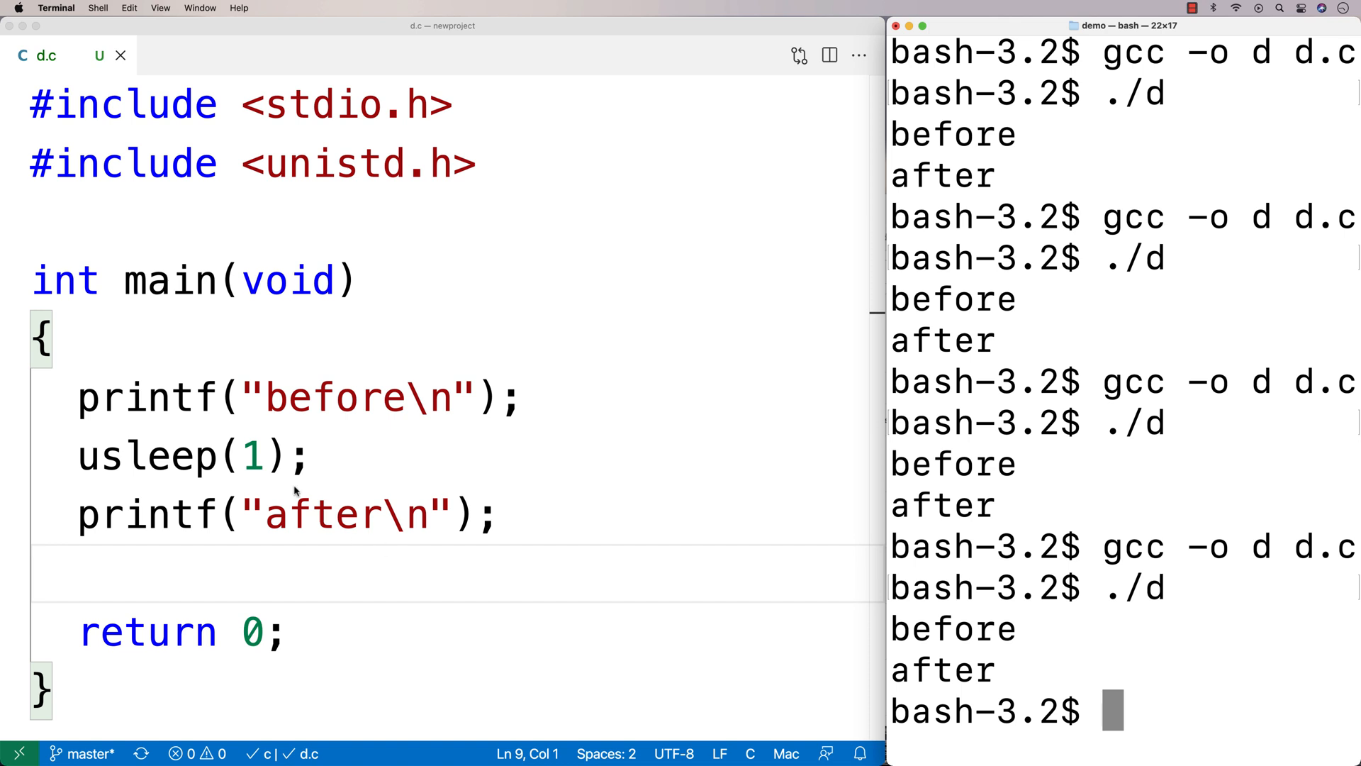
pyautogui.moveTo(263, 455)
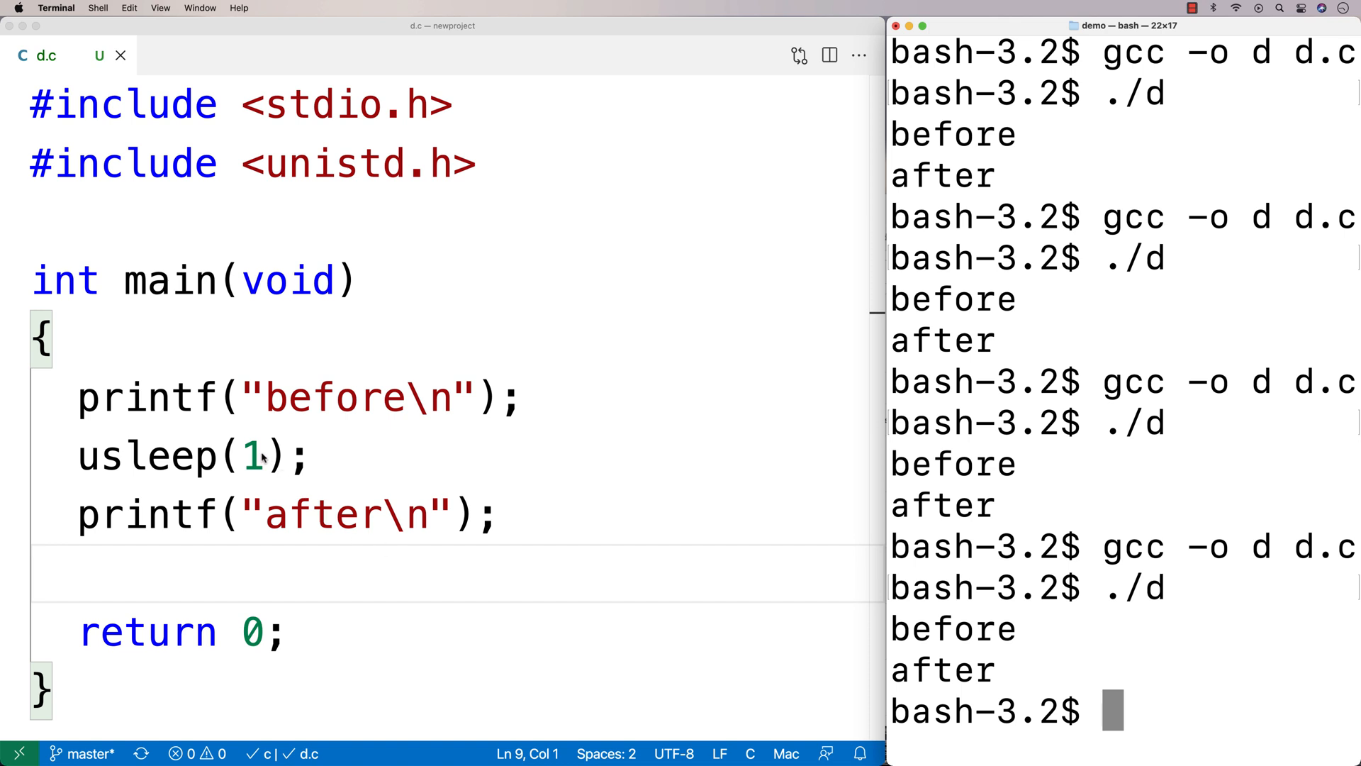
# Change the usleep argument to 5000000
pyautogui.write('5')
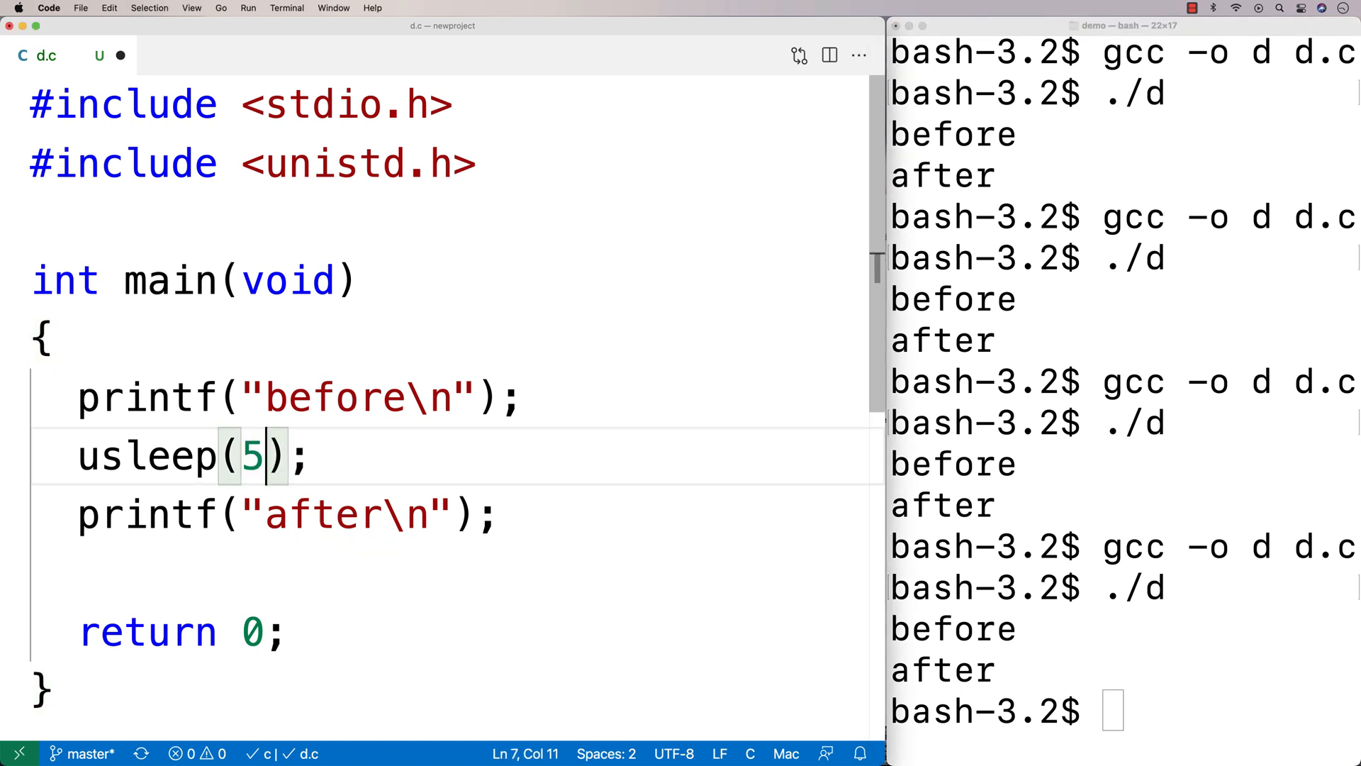
pyautogui.write('000')
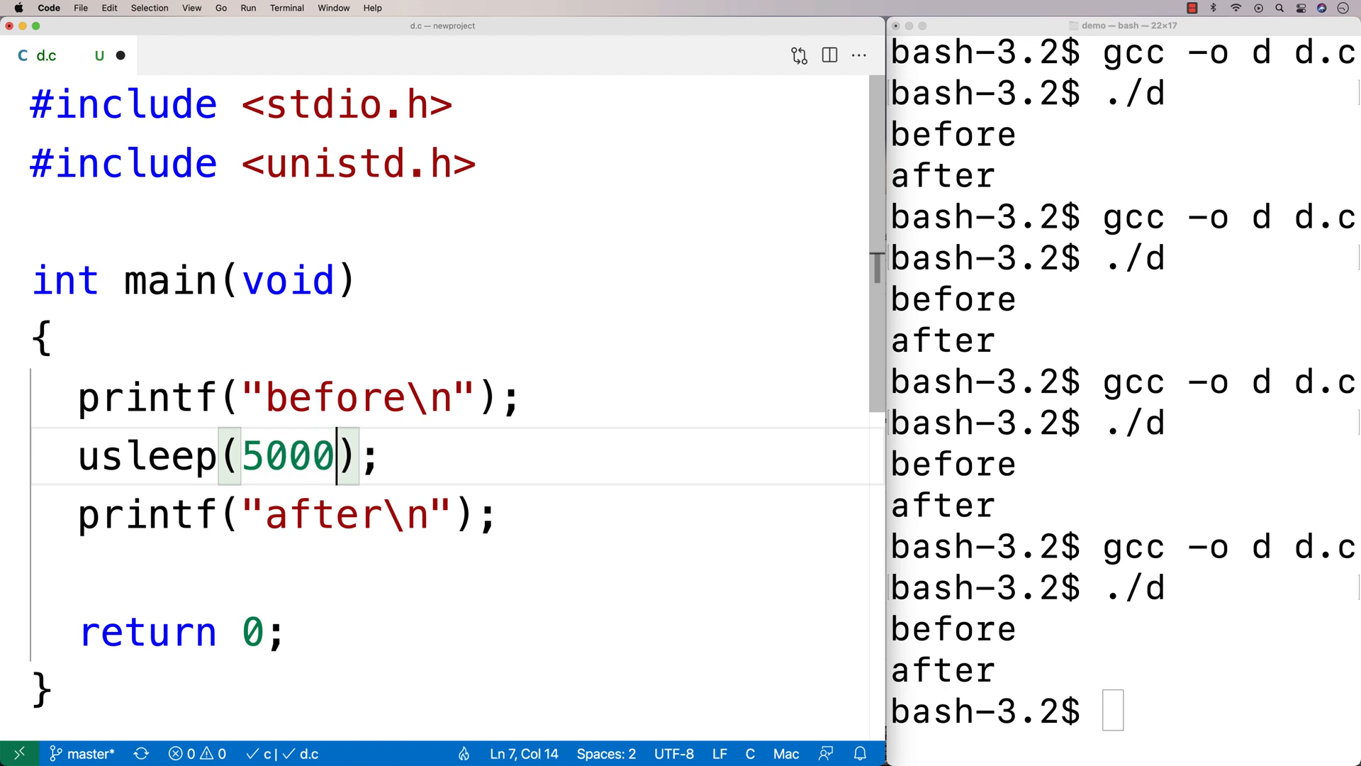
pyautogui.write('000')
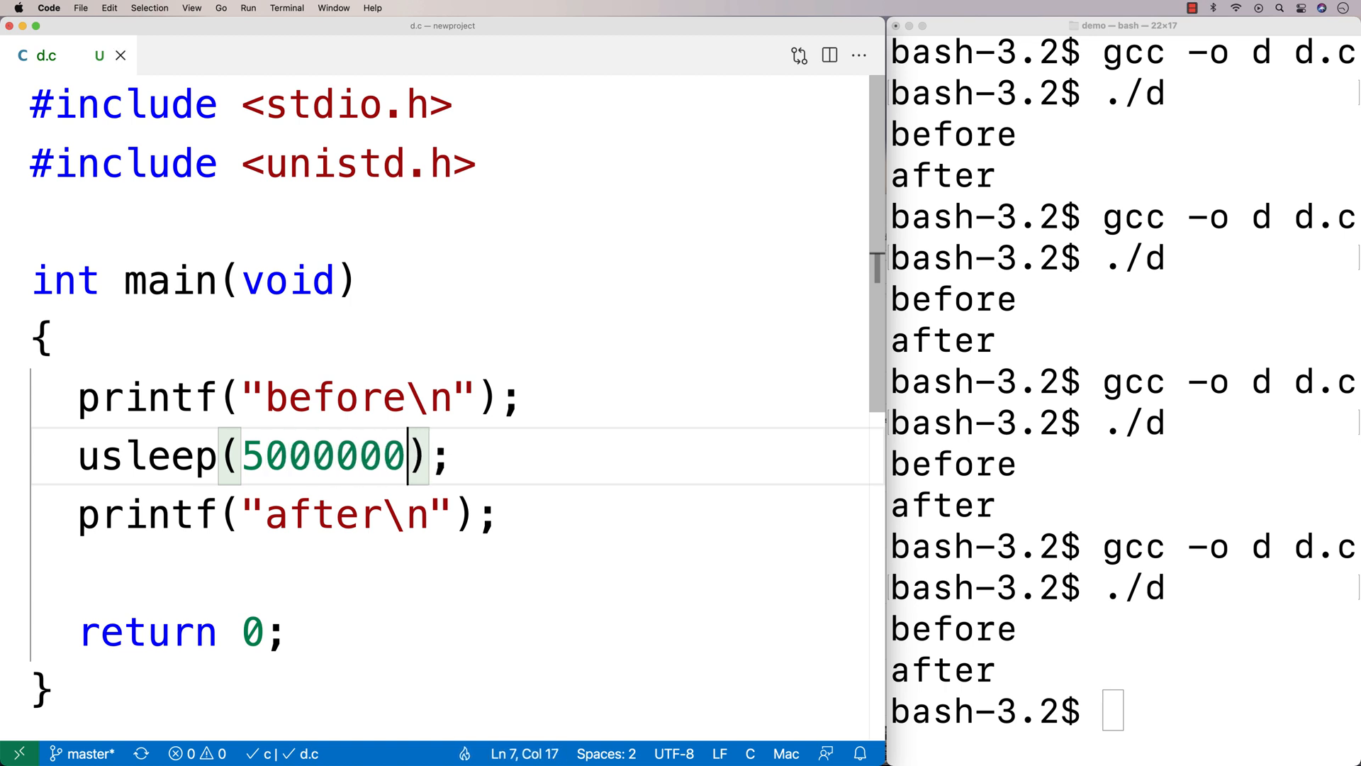
pyautogui.moveTo(263, 556)
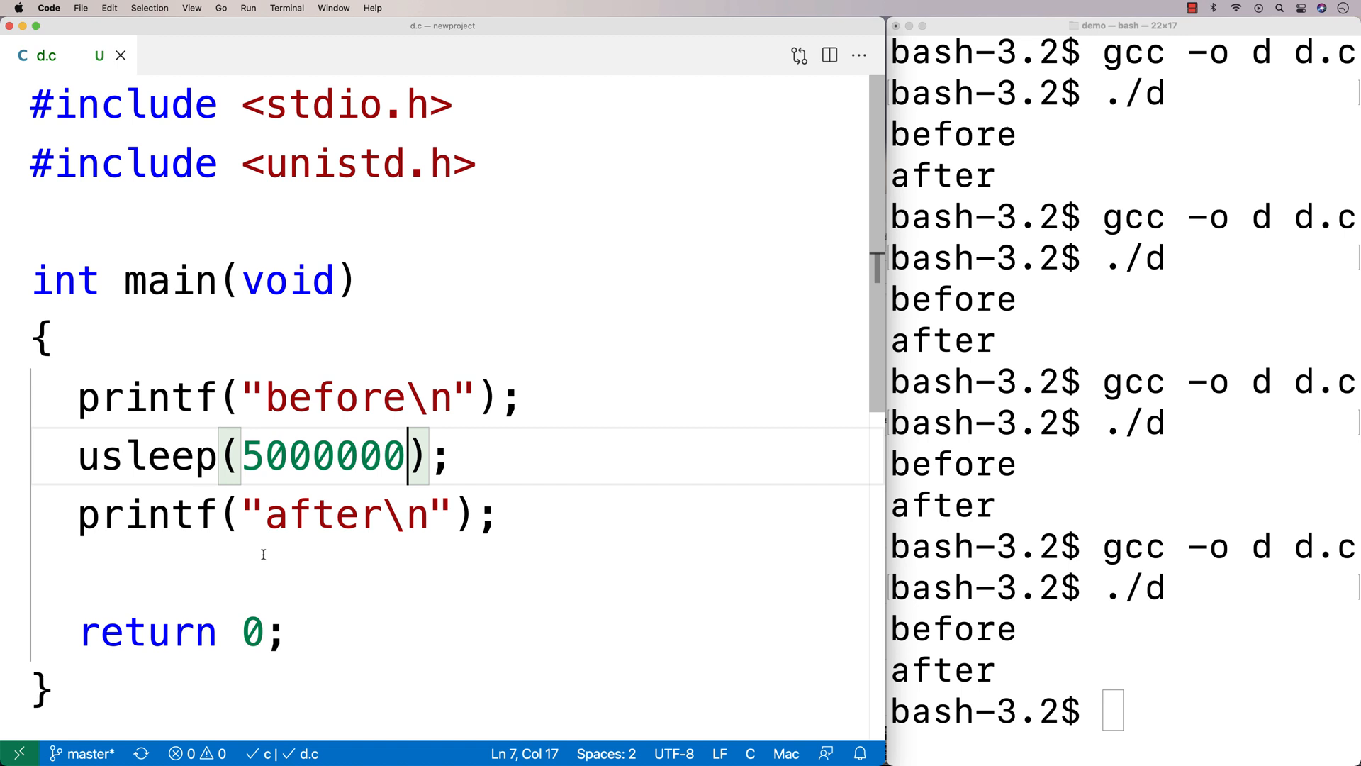
# Clear the terminal output and run ./d again
pyautogui.write('cle')
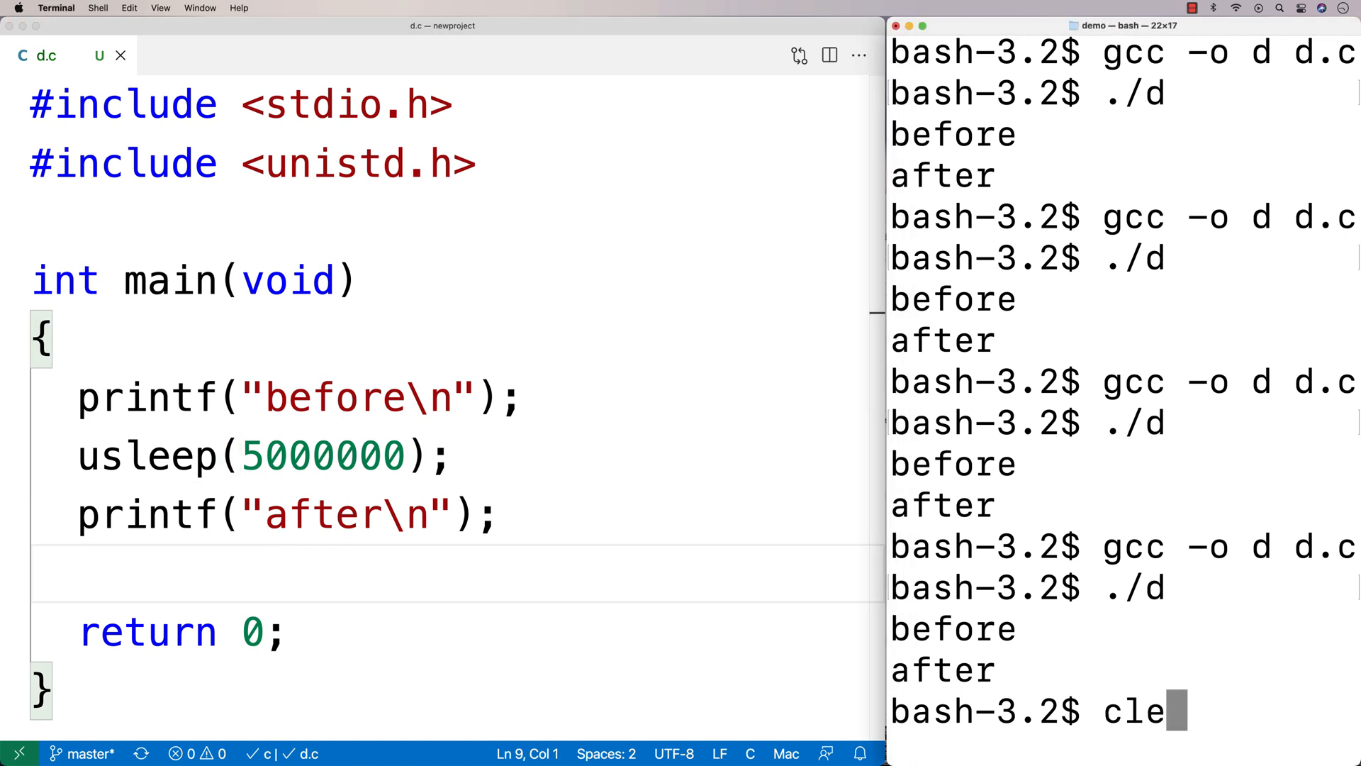
pyautogui.press('Return')
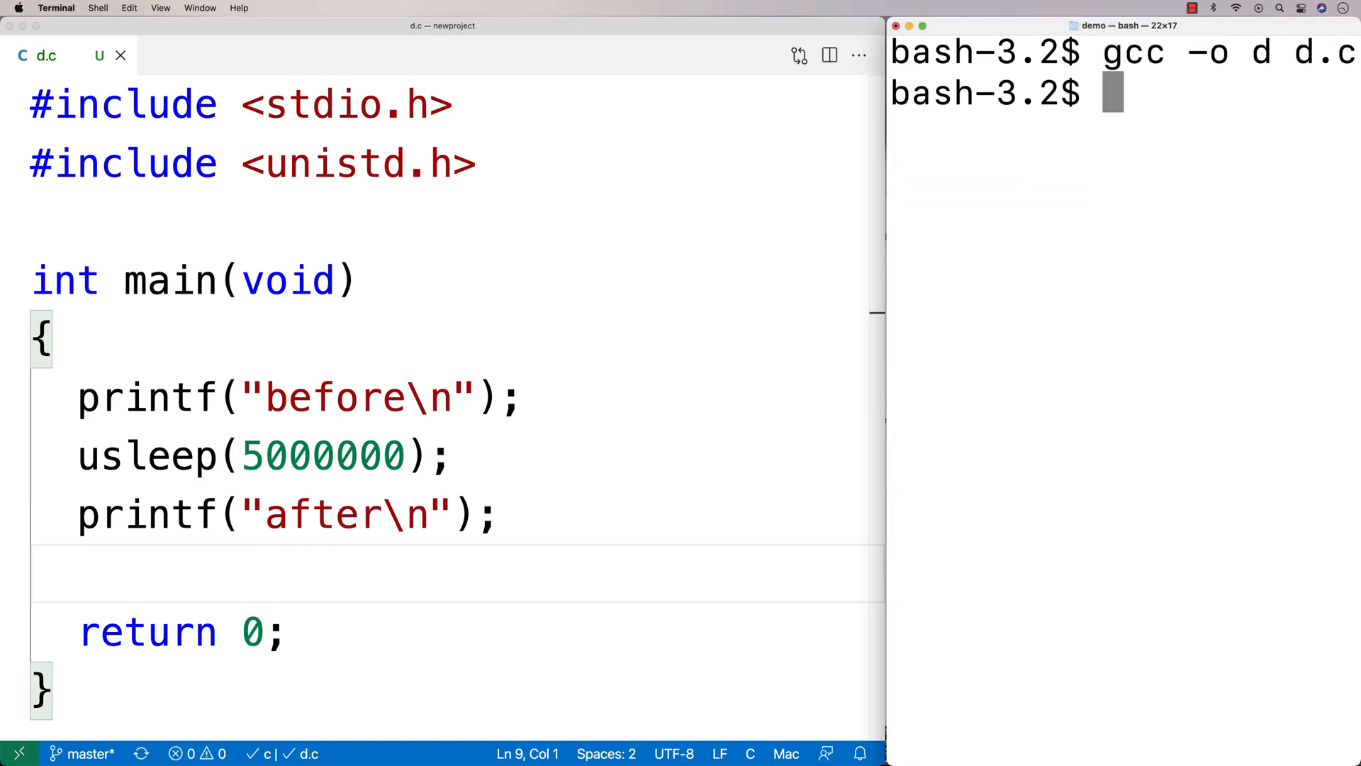
pyautogui.write('./d')
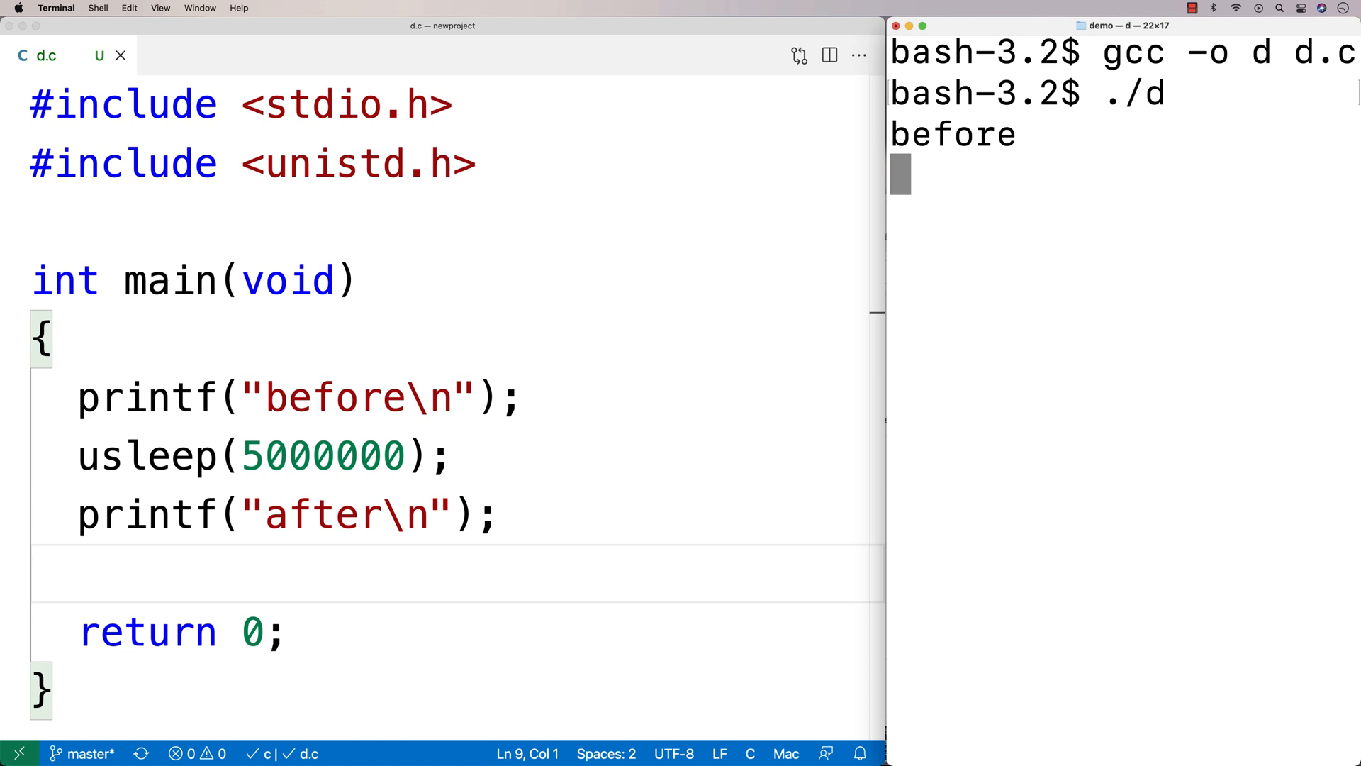
pyautogui.moveTo(600, 547)
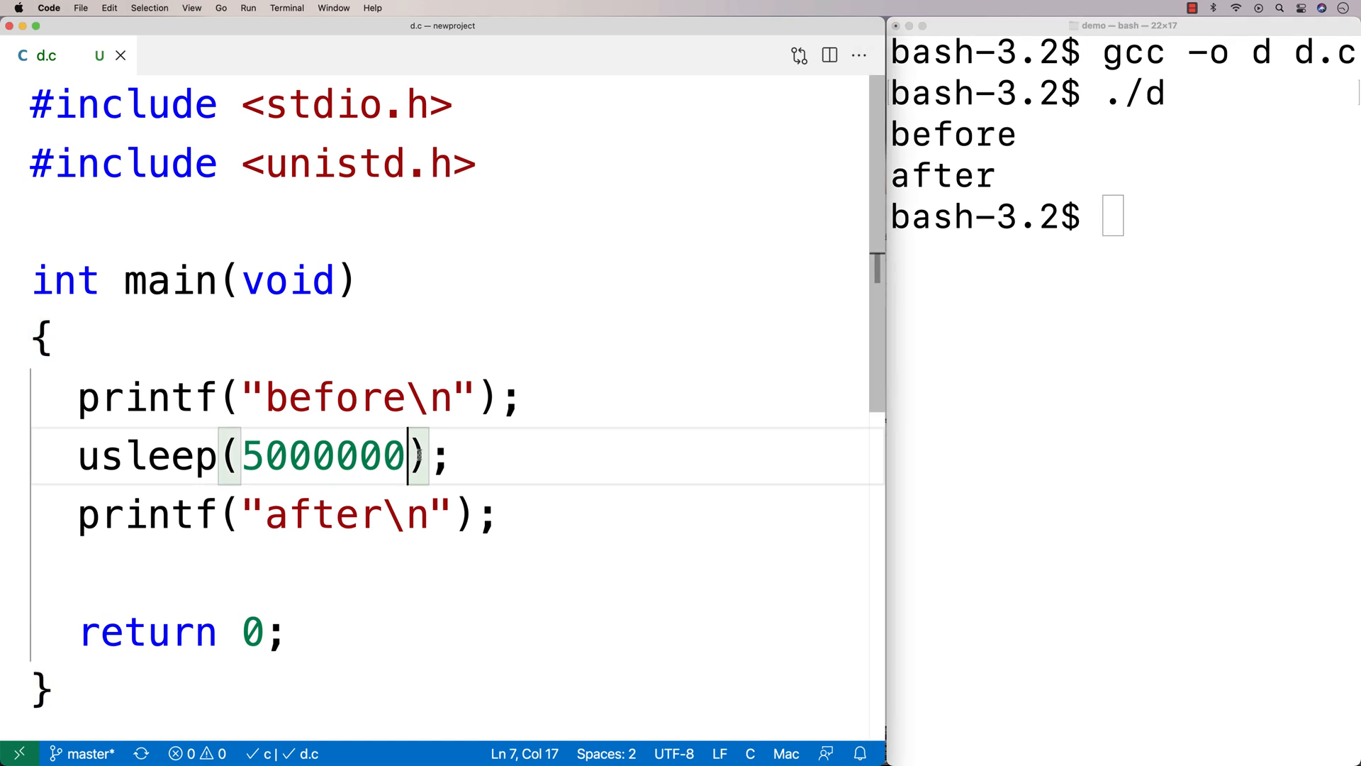
# Shorten the delay to 500000, run the rebuilt program, and return to the delay value
pyautogui.press('backspace')
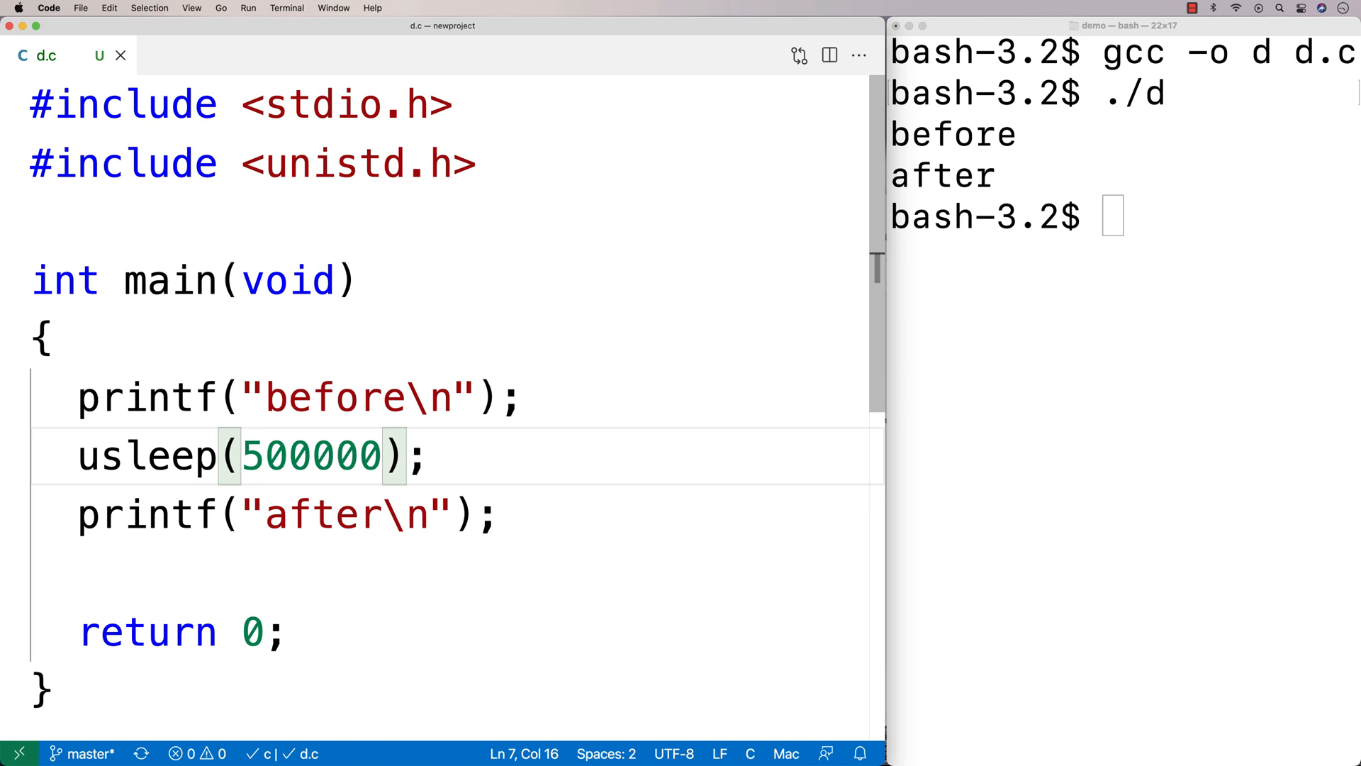
pyautogui.moveTo(965, 486)
pyautogui.write('./')
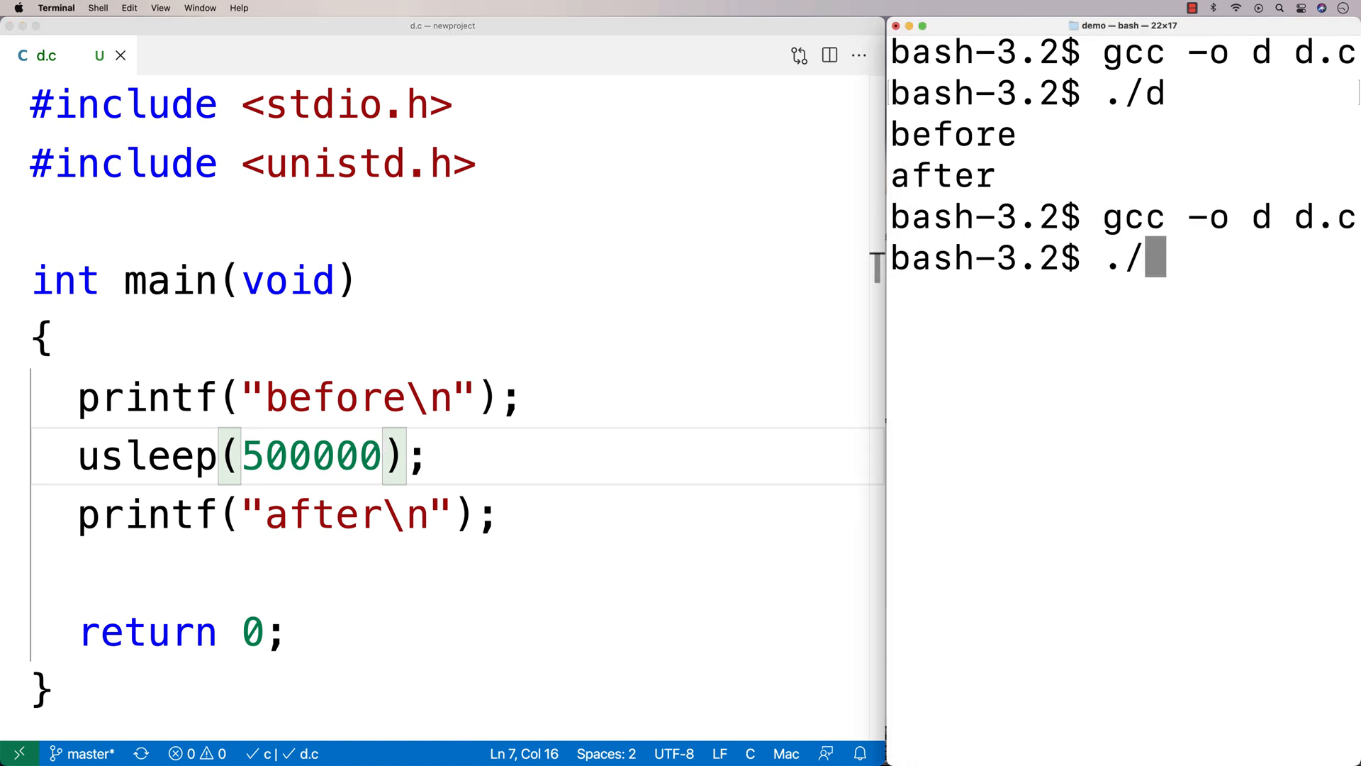
pyautogui.write('d')
pyautogui.press('Return')
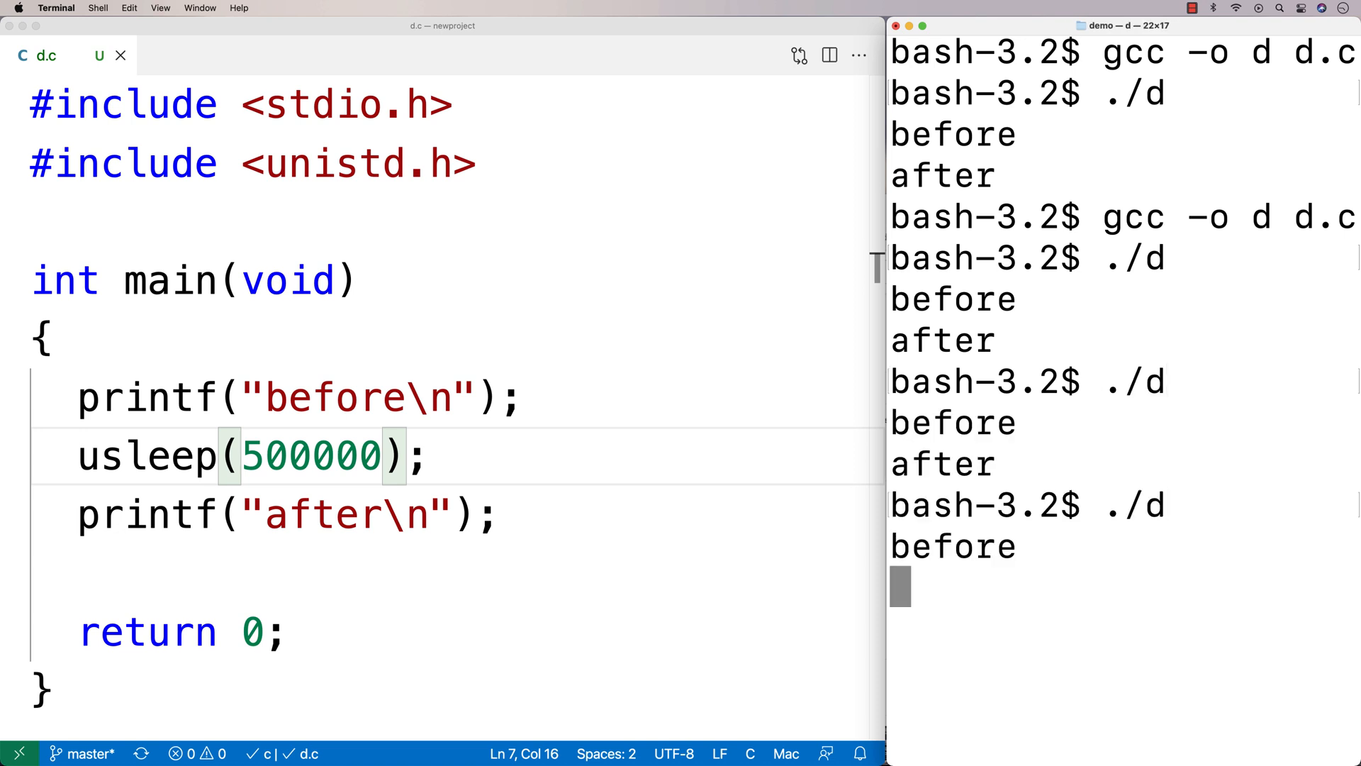
pyautogui.click(268, 455)
pyautogui.write('7')
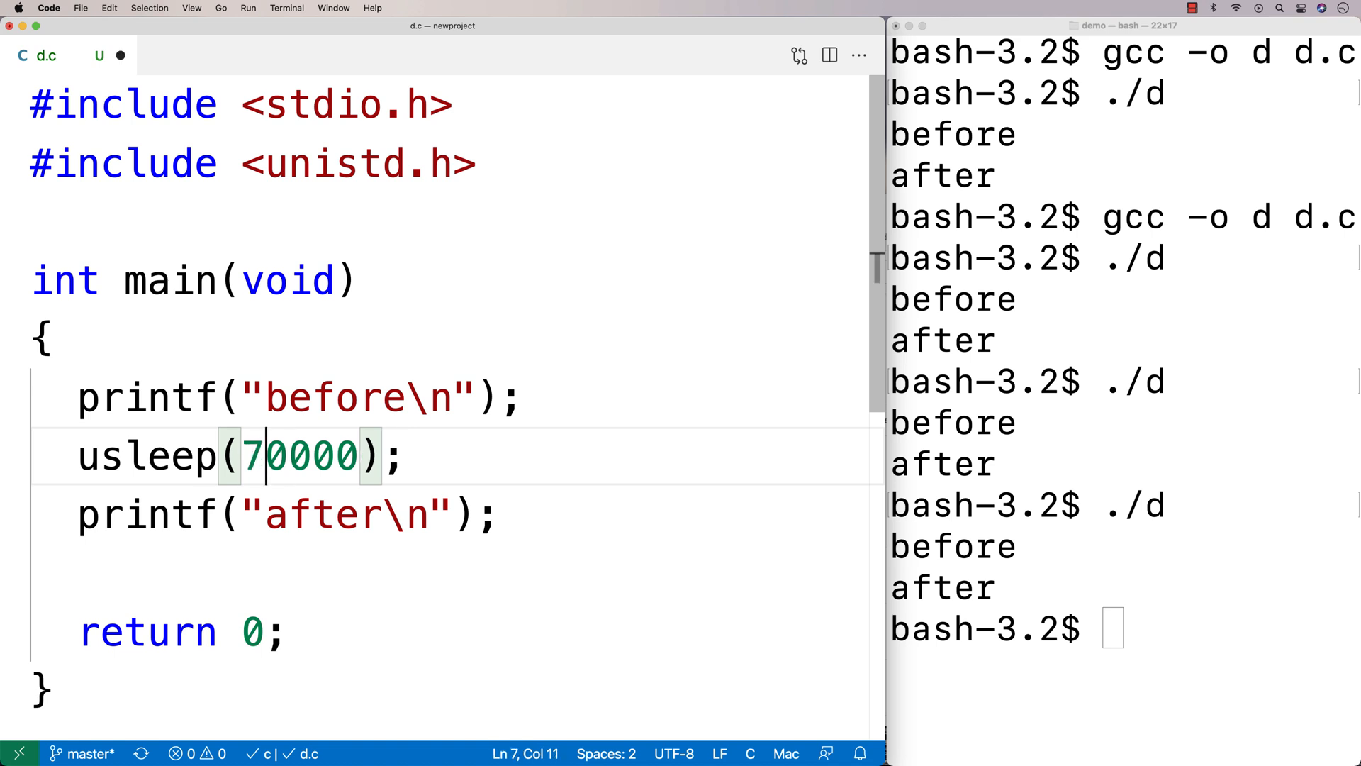
# Set the usleep argument to 750000 and select it
pyautogui.write('5')
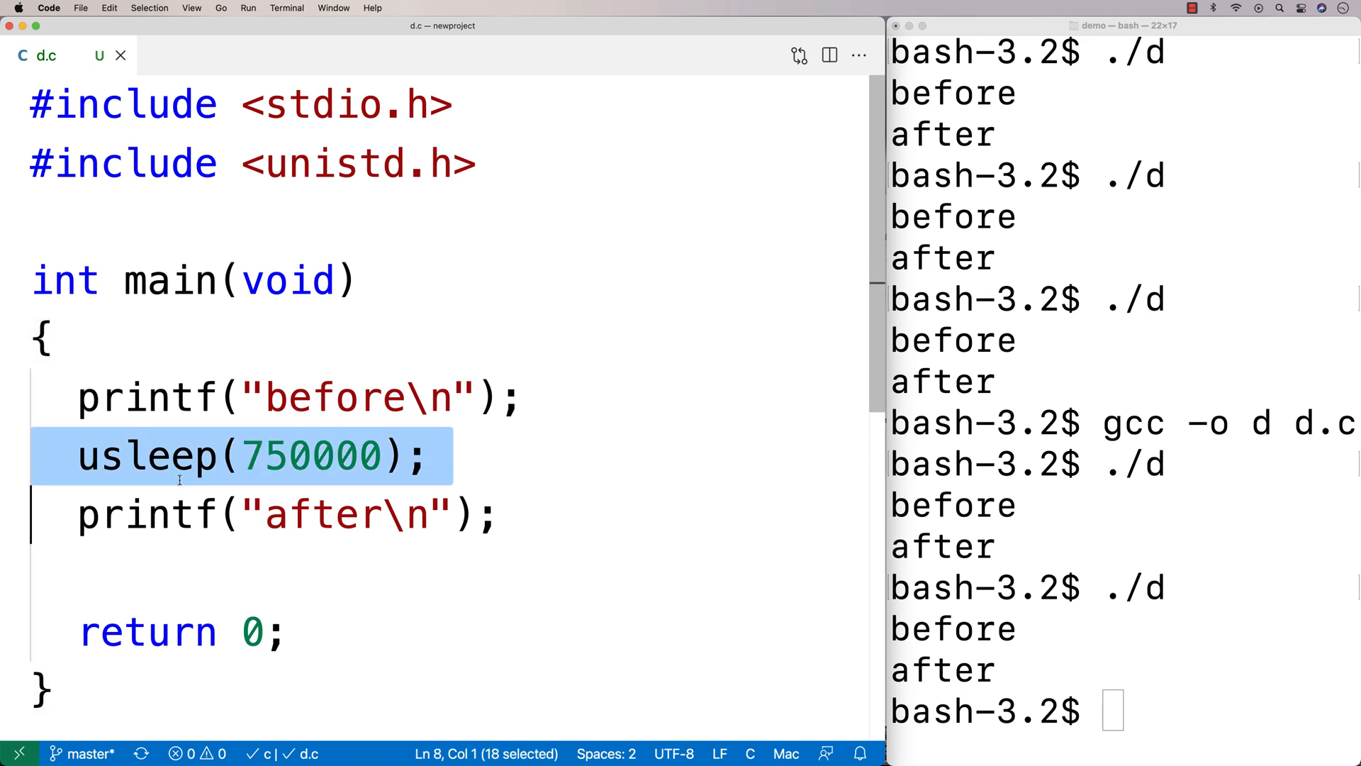
pyautogui.doubleClick(309, 455)
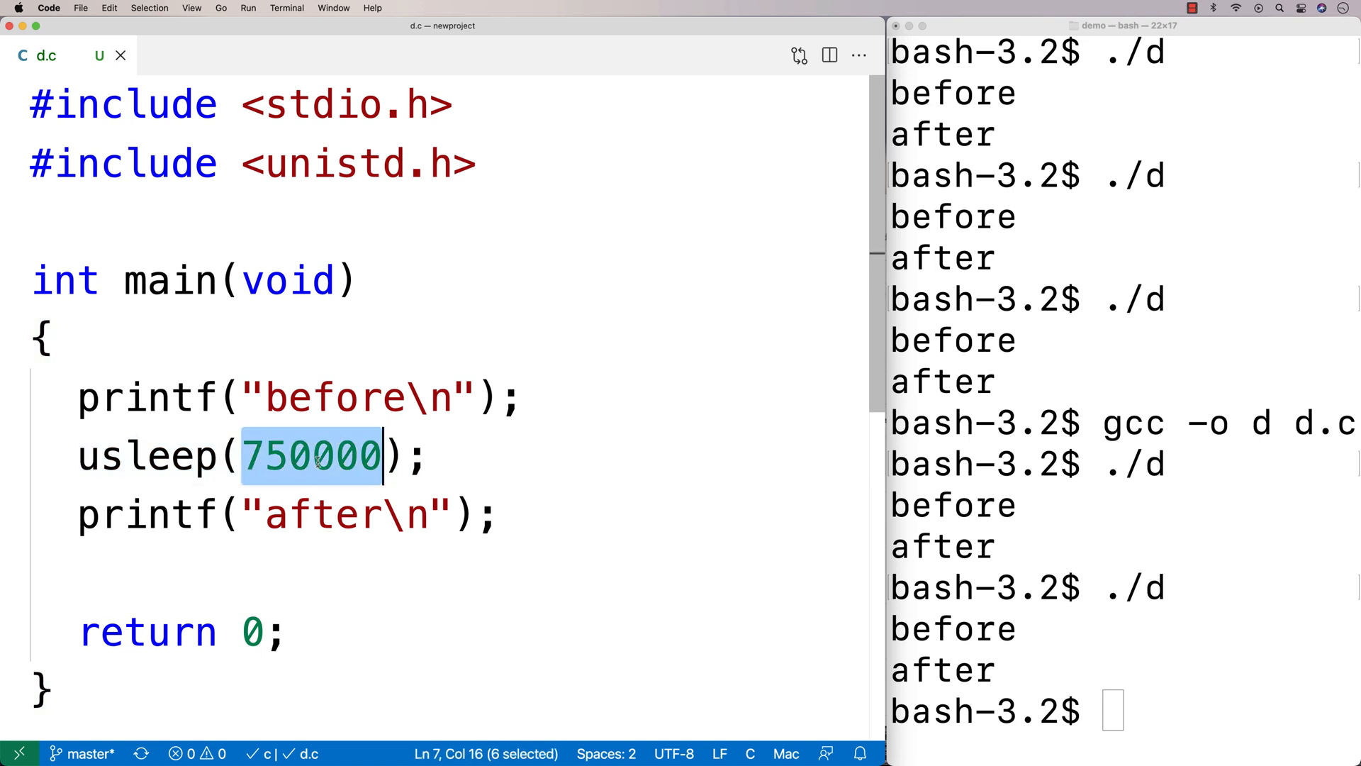
pyautogui.moveTo(290, 583)
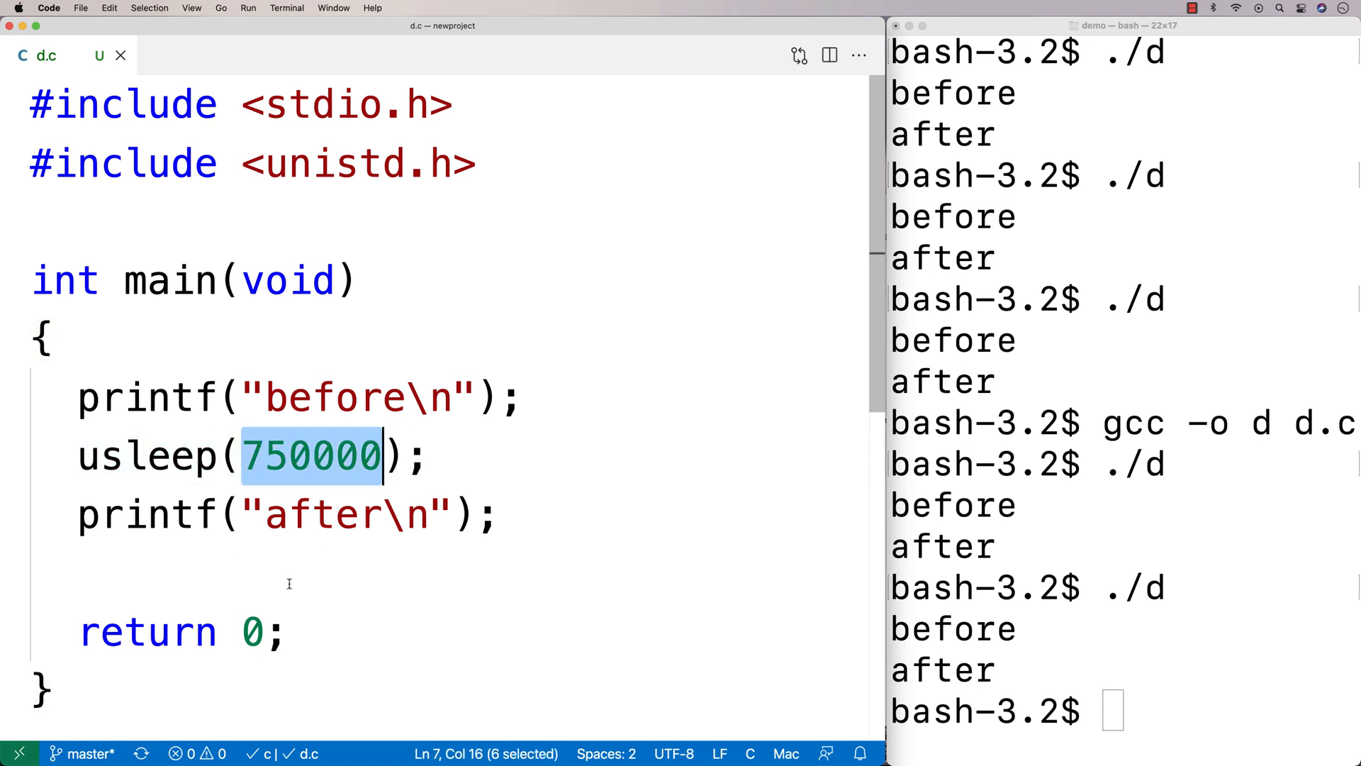